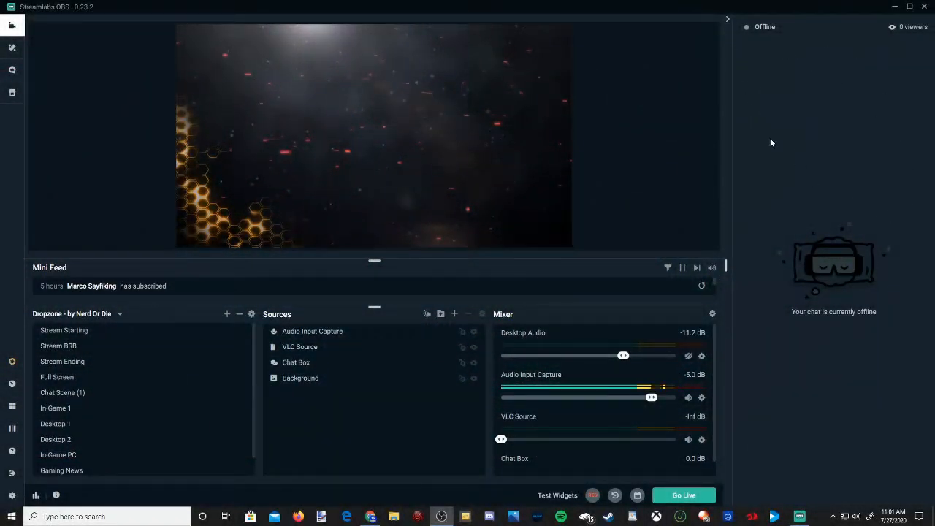
{"action": "mouse_move", "coordinate": [767, 210]}
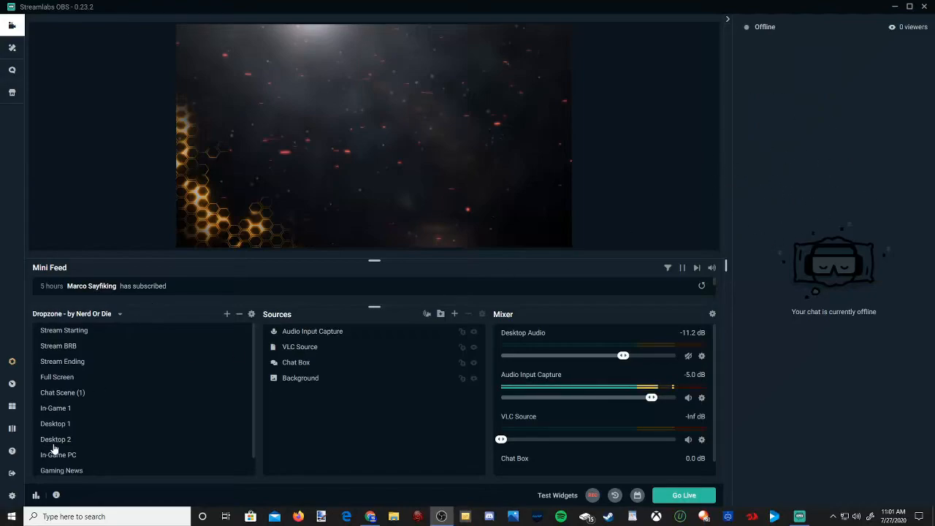
{"action": "mouse_move", "coordinate": [12, 473]}
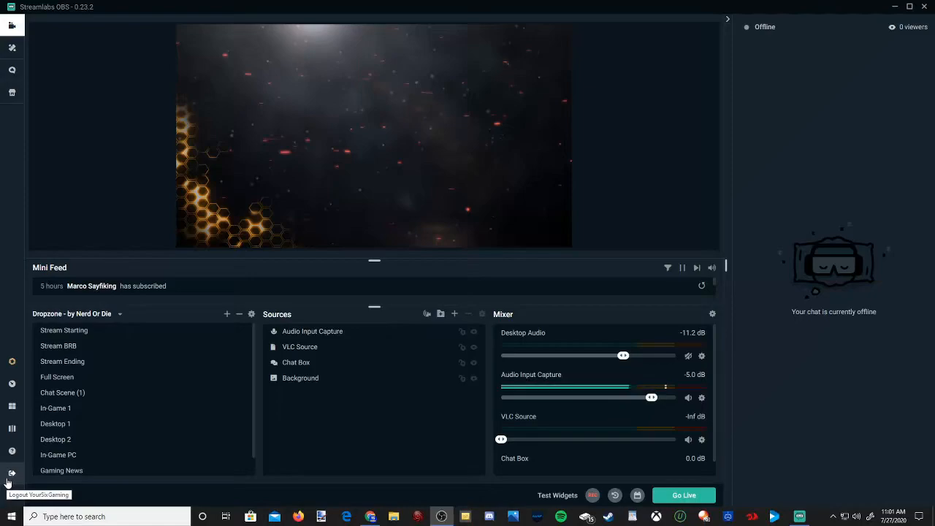
{"action": "mouse_move", "coordinate": [642, 334]}
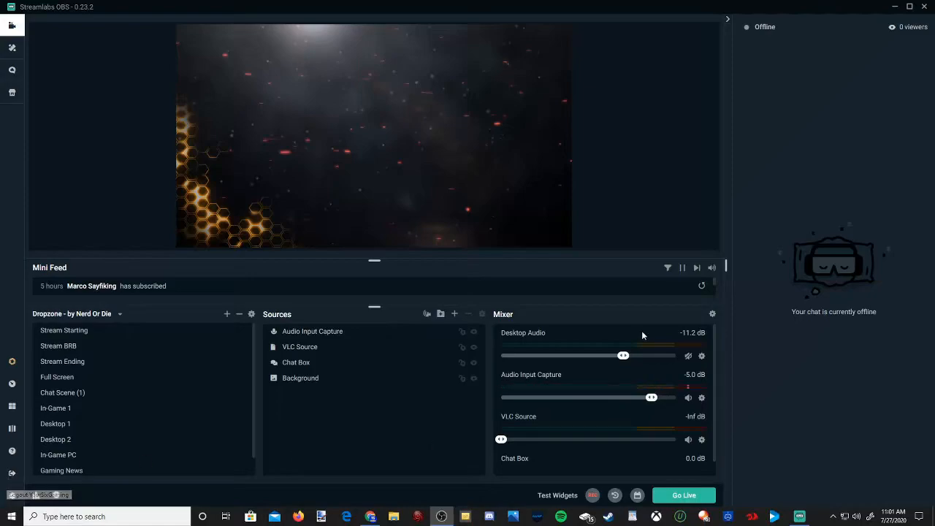
{"action": "mouse_move", "coordinate": [824, 49]}
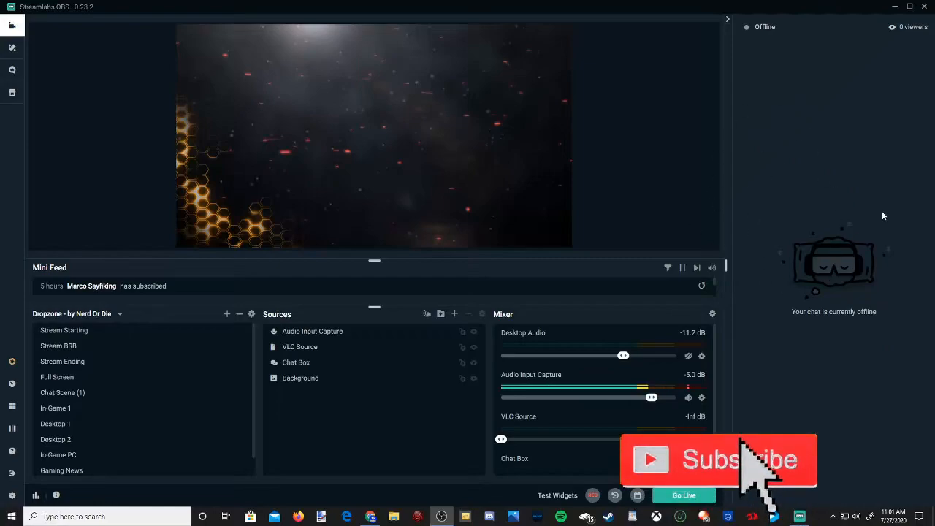
{"action": "mouse_move", "coordinate": [1, 211]}
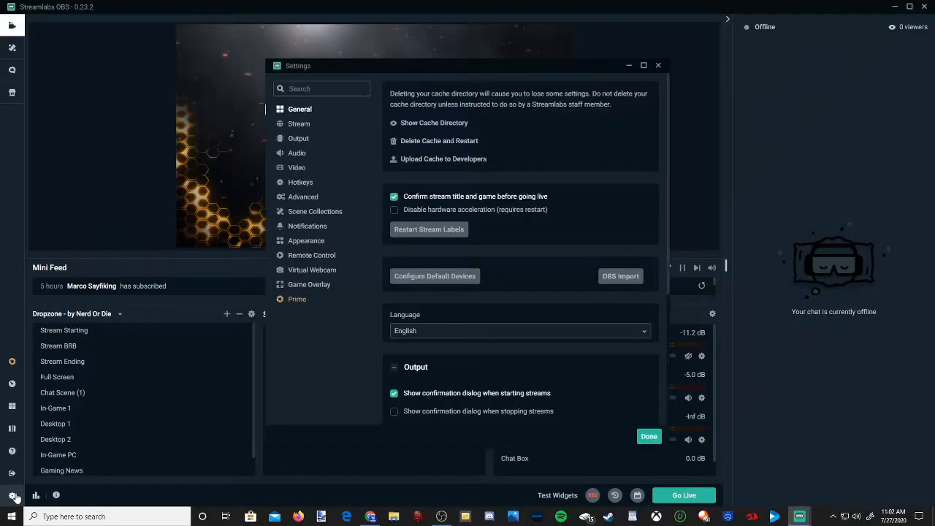
{"action": "mouse_move", "coordinate": [303, 246]}
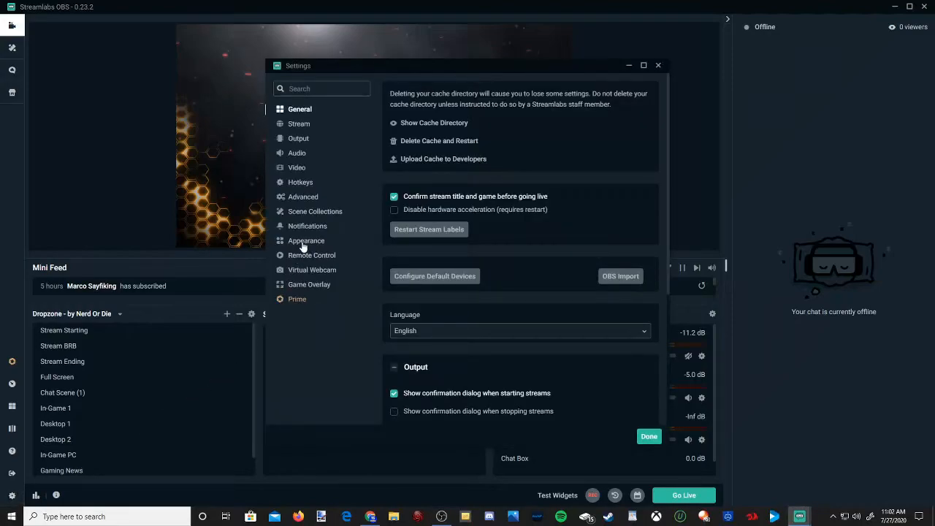
Enable 'Show the live dock (chat) on the left side' in Appearance settings and confirm with Done
{"action": "left_click", "coordinate": [306, 240]}
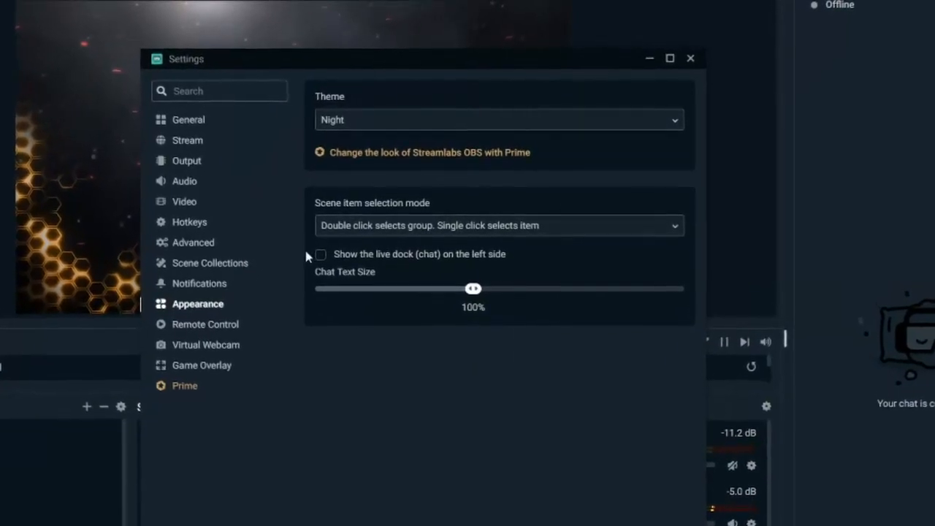
{"action": "left_click", "coordinate": [320, 254]}
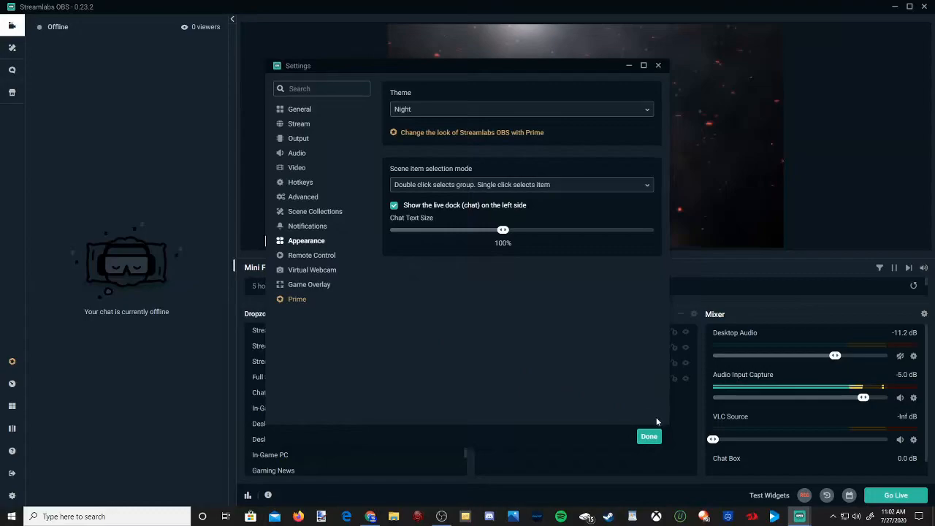
{"action": "left_click", "coordinate": [649, 435]}
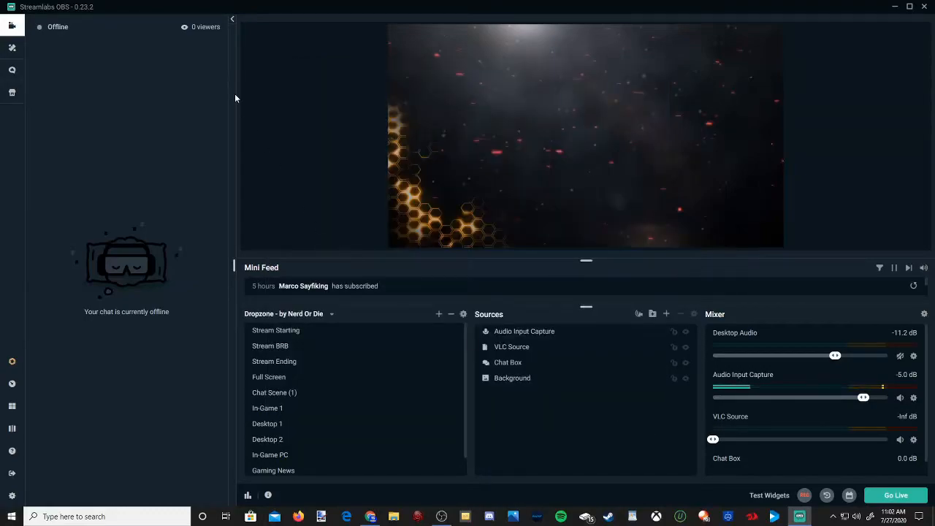
{"action": "mouse_move", "coordinate": [70, 53]}
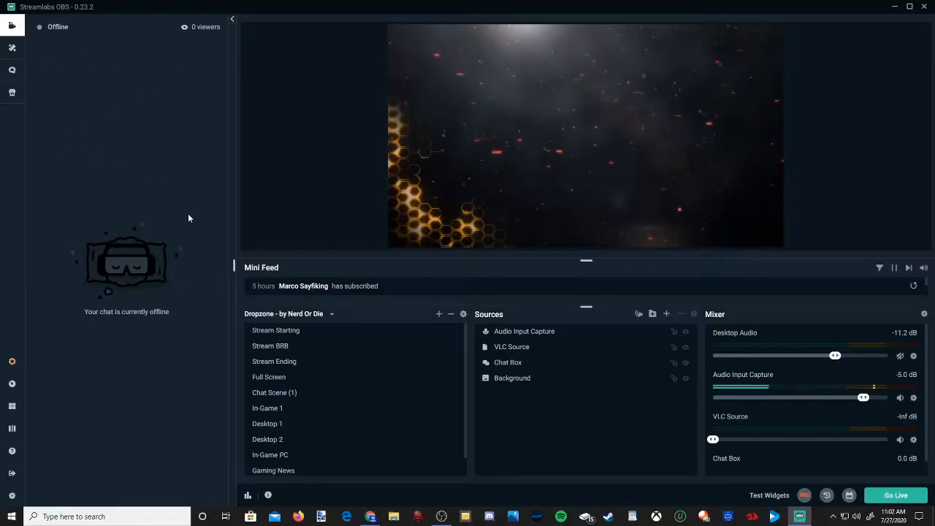
{"action": "mouse_move", "coordinate": [248, 76]}
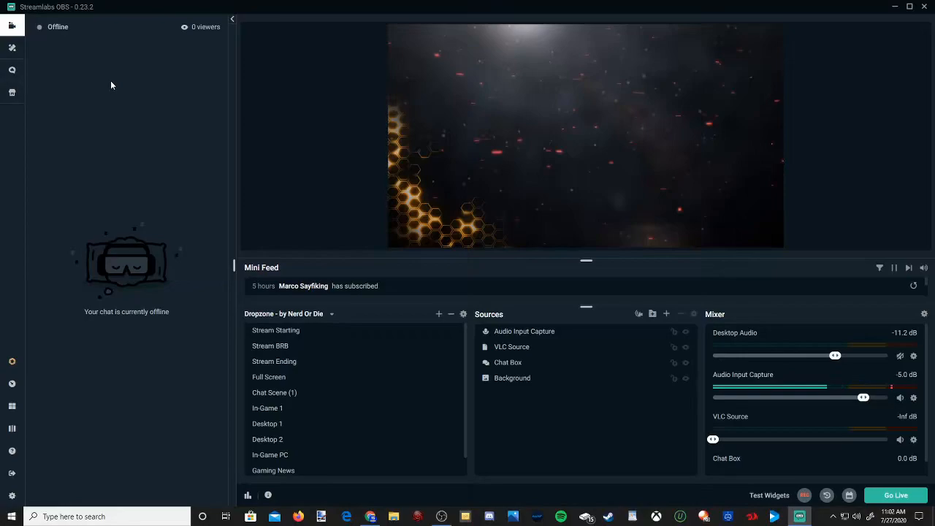
{"action": "mouse_move", "coordinate": [120, 245]}
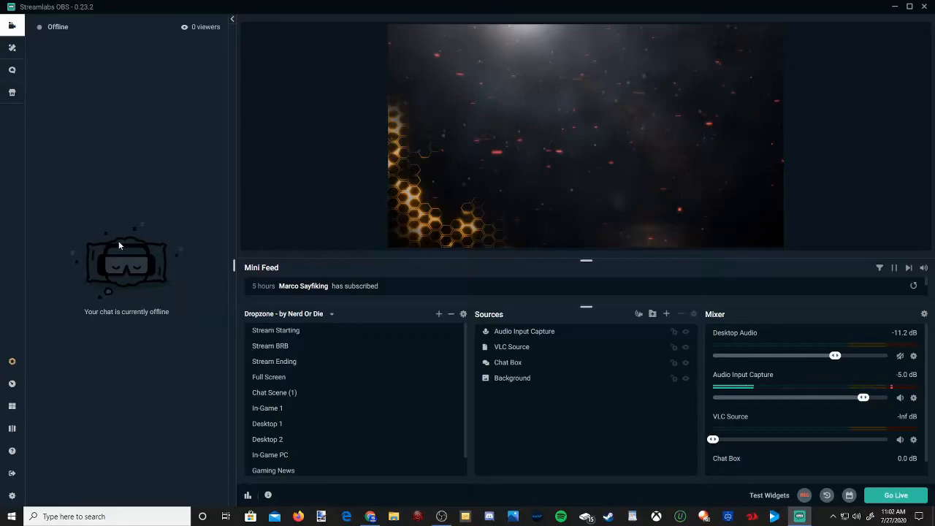
{"action": "mouse_move", "coordinate": [745, 253]}
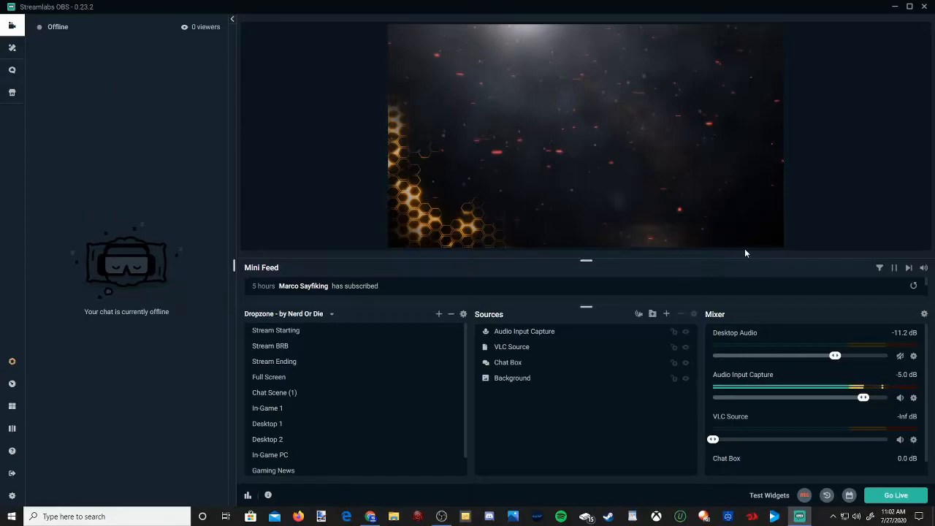
{"action": "mouse_move", "coordinate": [339, 97]}
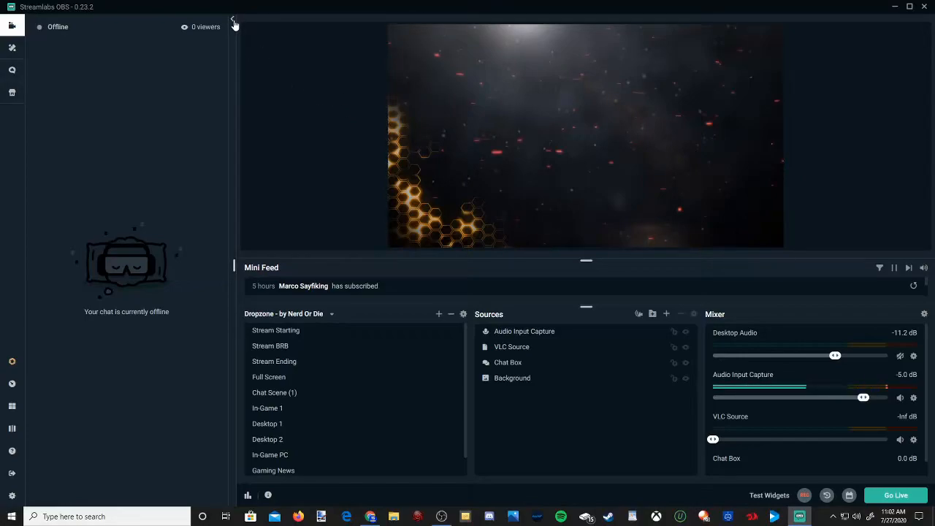
Collapse the left-side chat dock via its top arrow, leaving preview, scenes, sources and mixer
{"action": "left_click", "coordinate": [233, 18]}
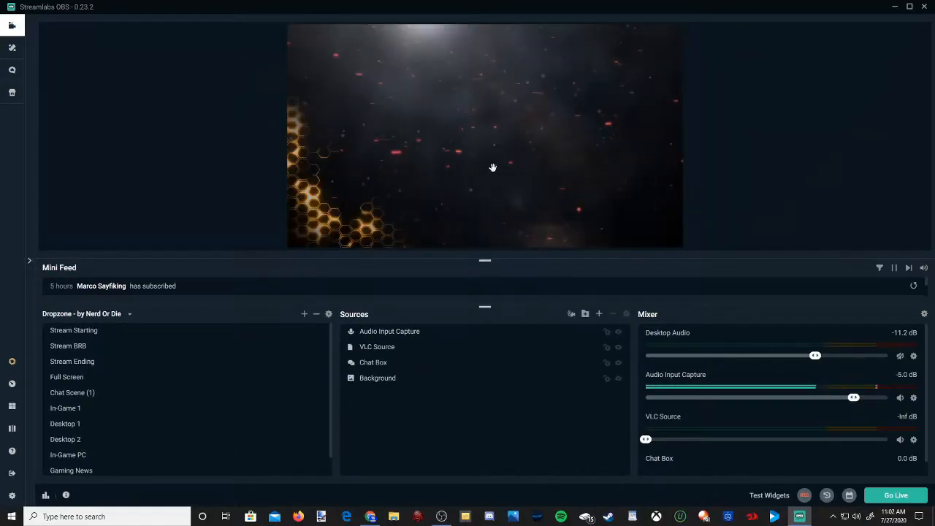
{"action": "mouse_move", "coordinate": [613, 202]}
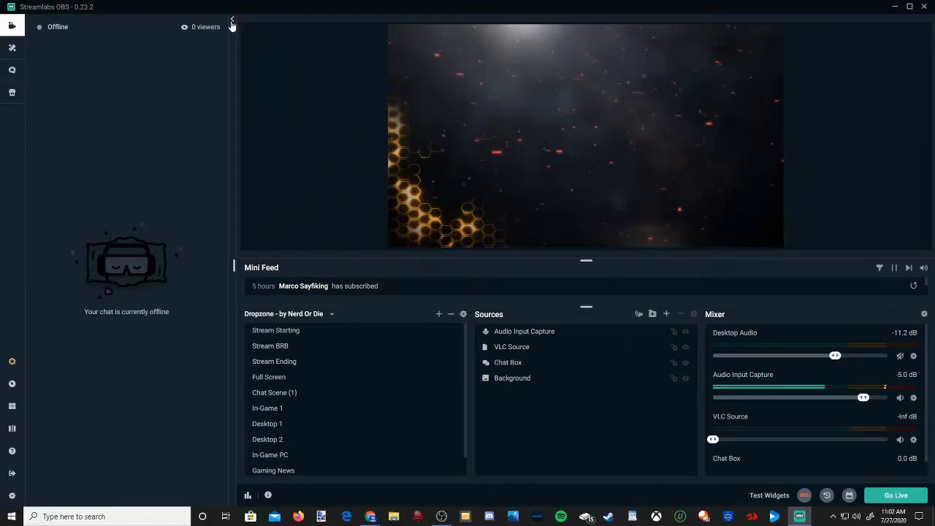
{"action": "left_click", "coordinate": [230, 21]}
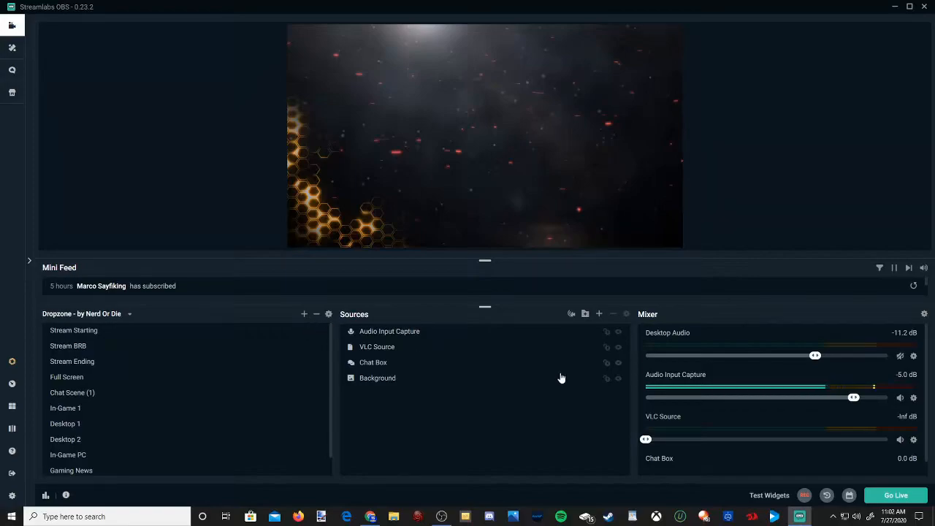
{"action": "mouse_move", "coordinate": [553, 323]}
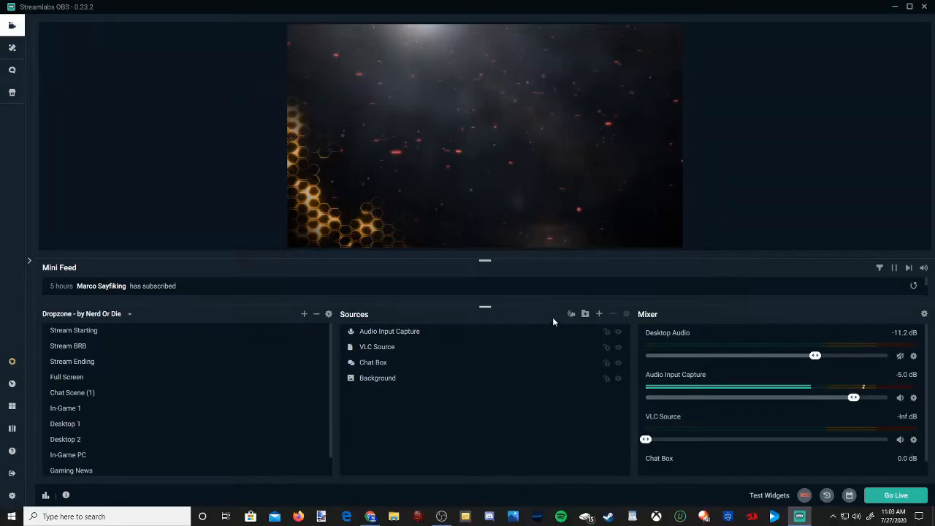
{"action": "mouse_move", "coordinate": [836, 317]}
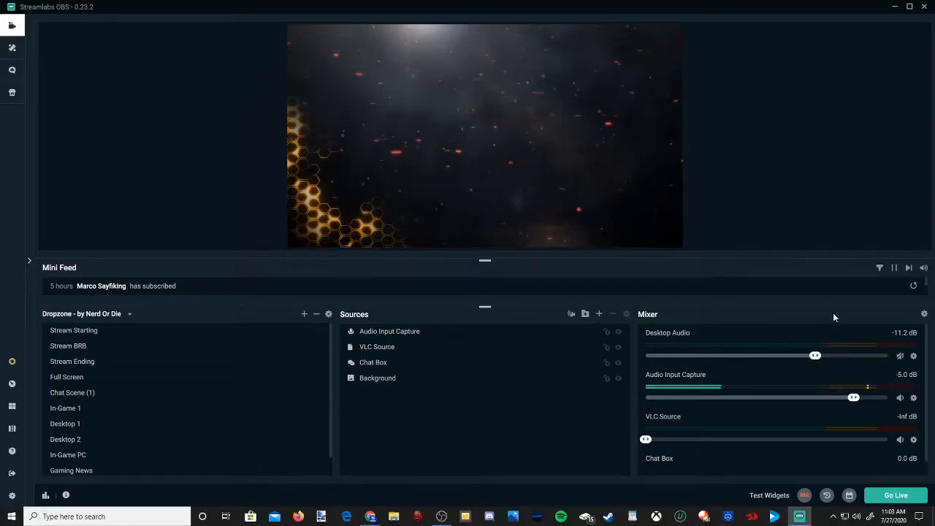